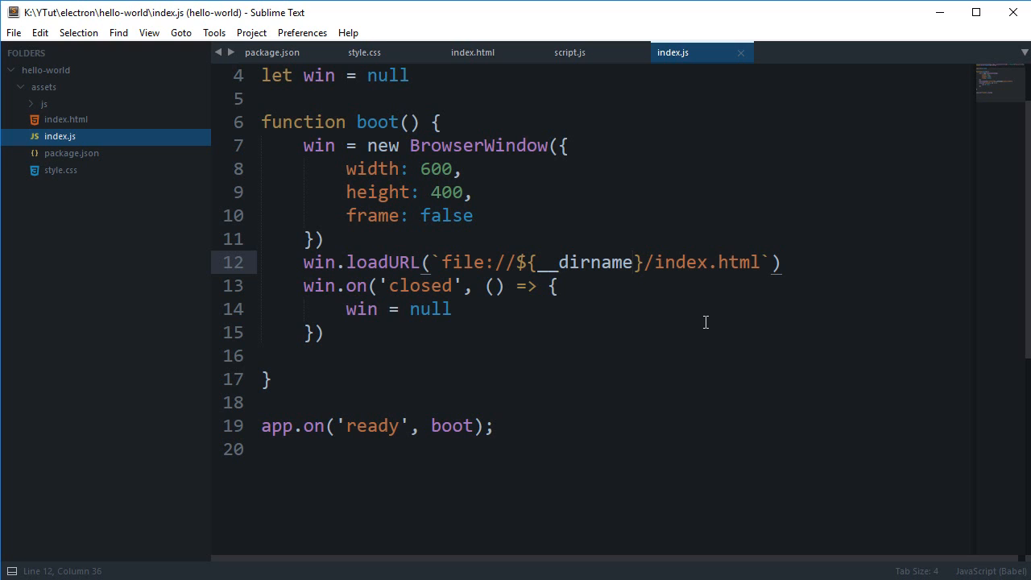
- Review the globalShortcut import from the electron package before editing boot()
click(636, 261)
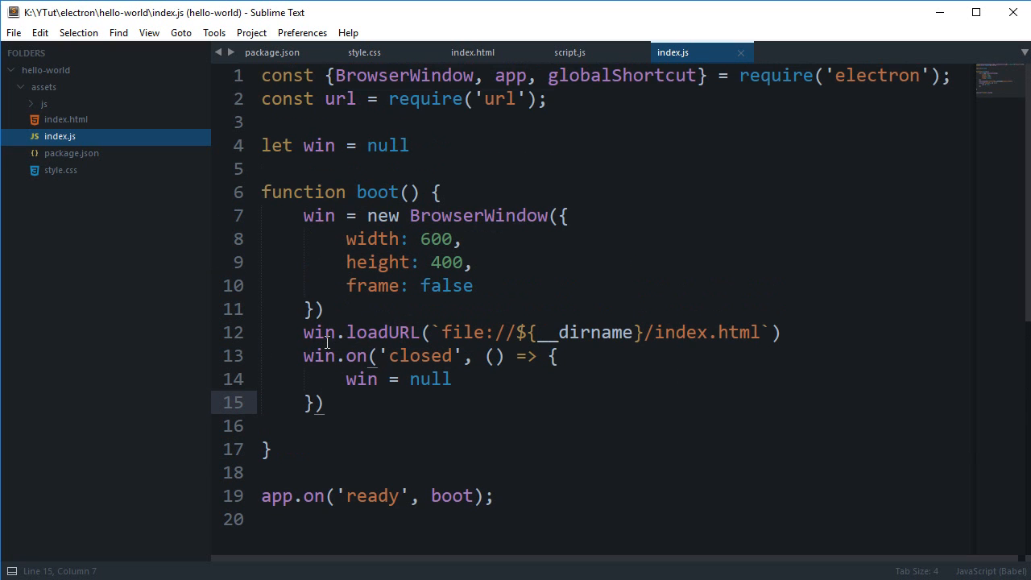
mouse_move(690, 160)
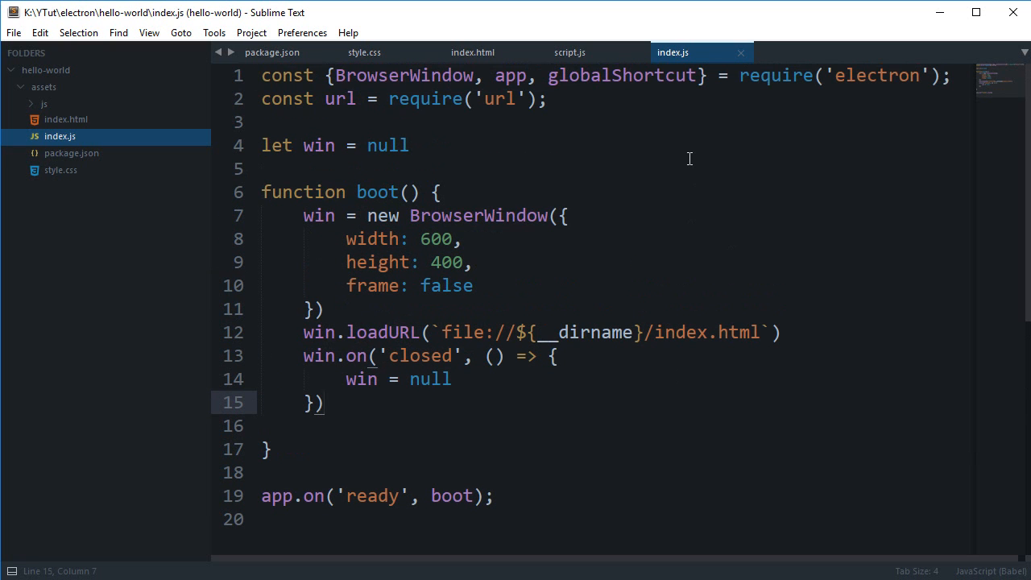
double_click(622, 76)
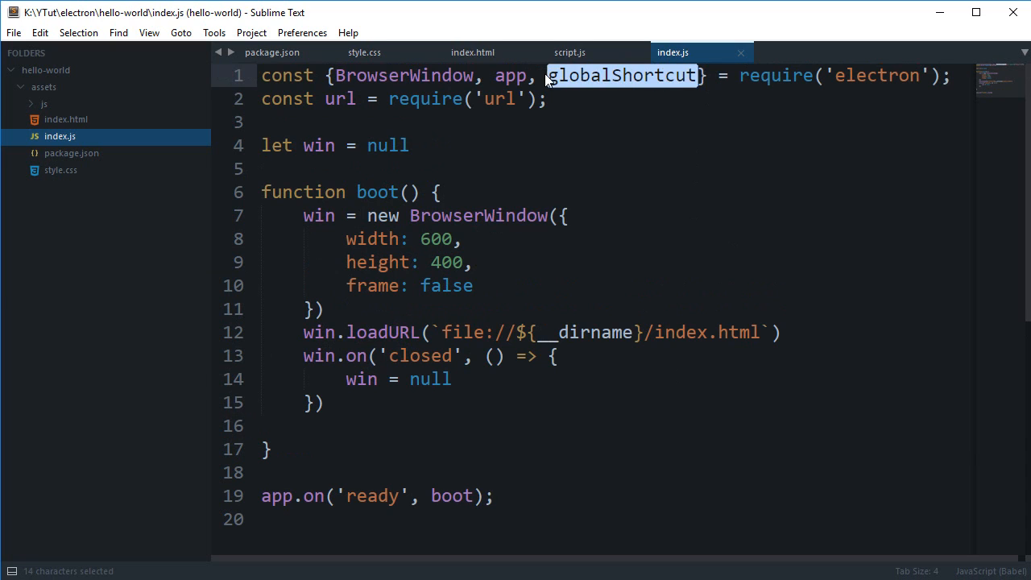
double_click(876, 75)
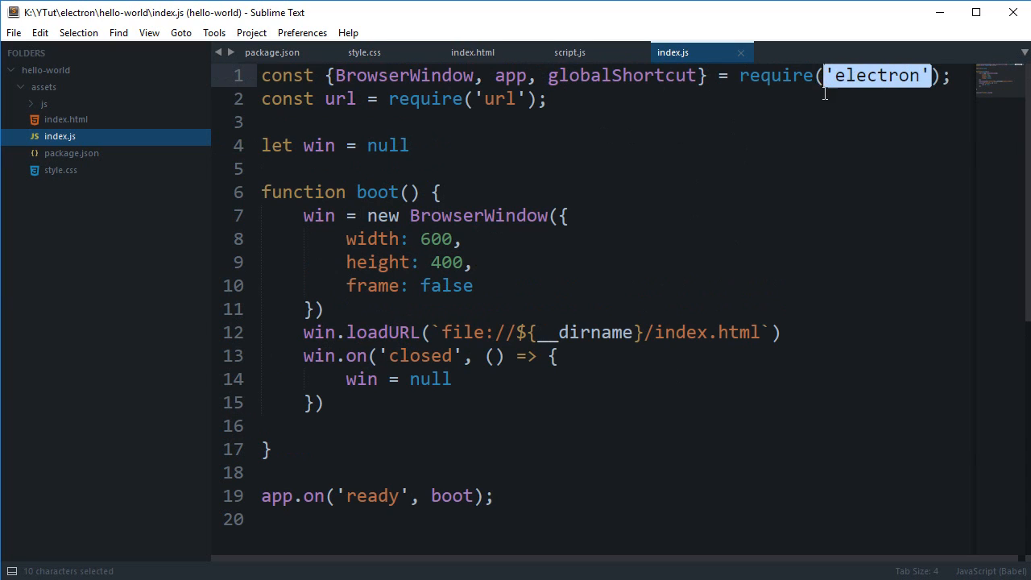
double_click(622, 76)
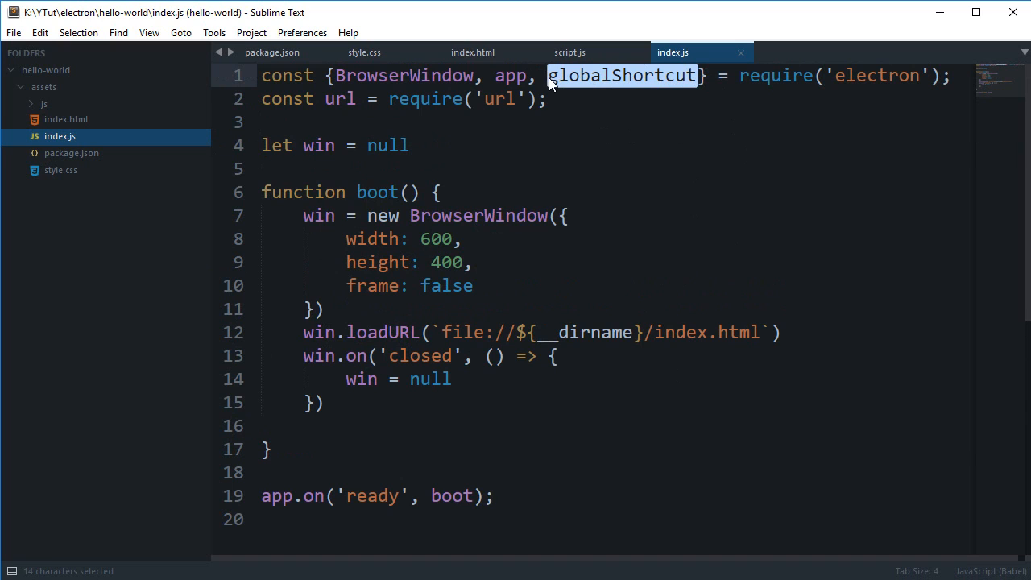
mouse_move(884, 67)
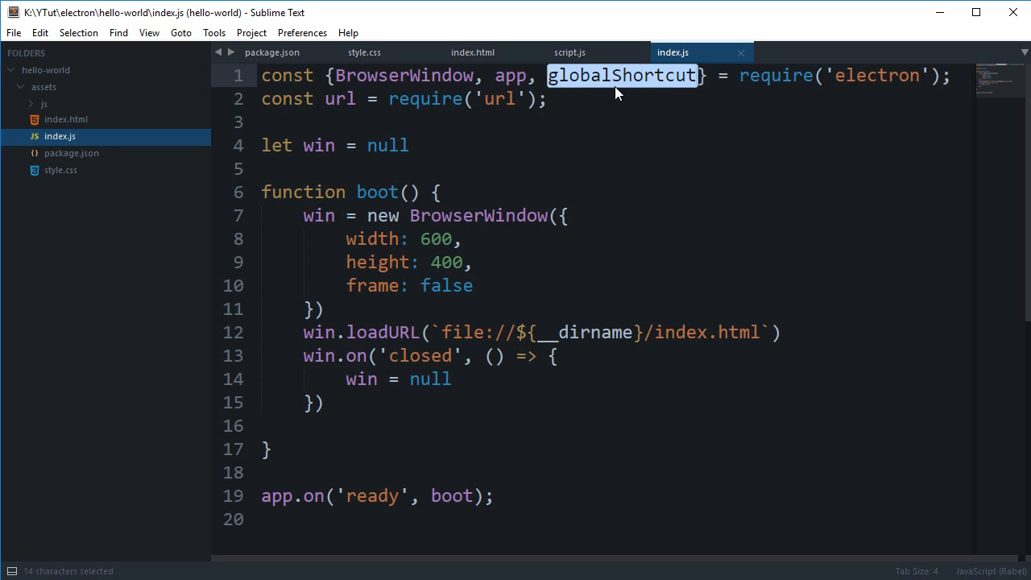
mouse_move(695, 87)
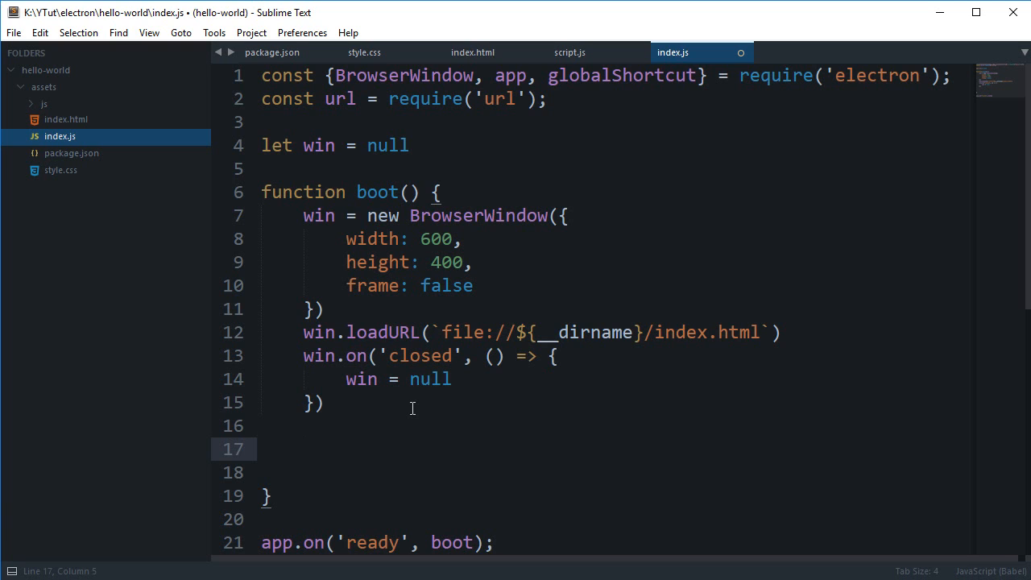
- Write globalShortcut.register('CommandOrCo1', () => ...) as a first draft of the shortcut
text(globalShortcut)
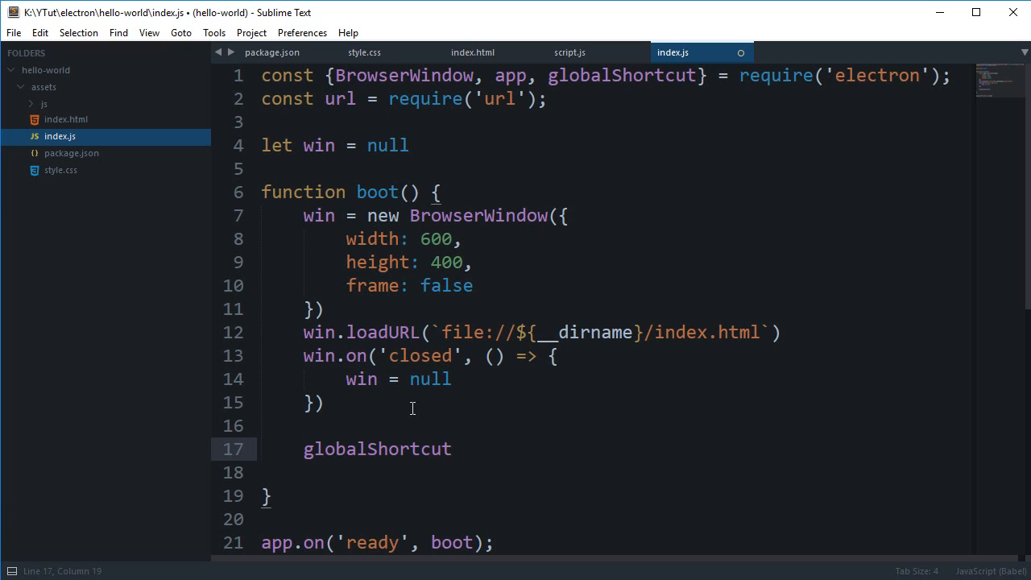
text(.regis)
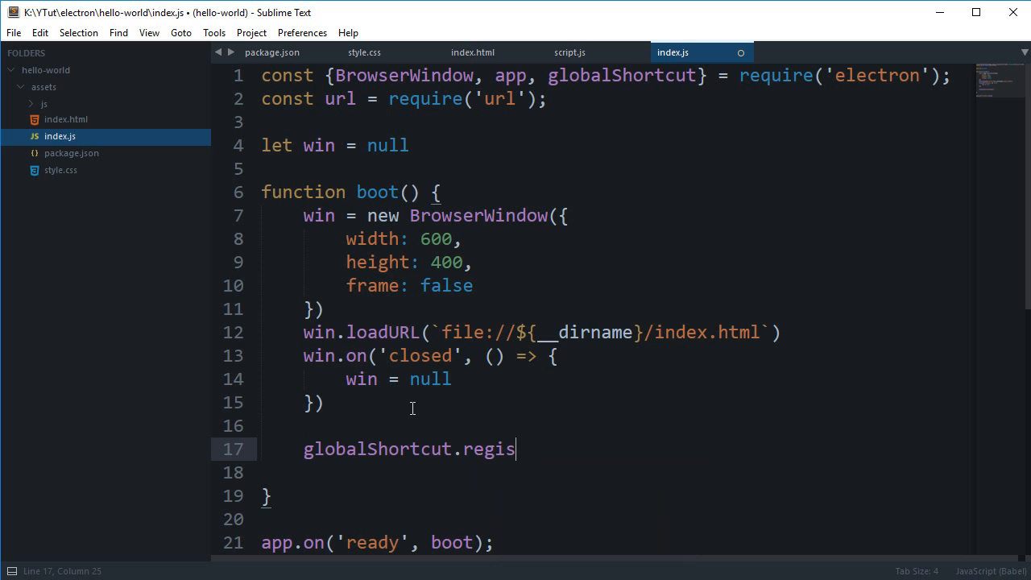
text(ter(''))
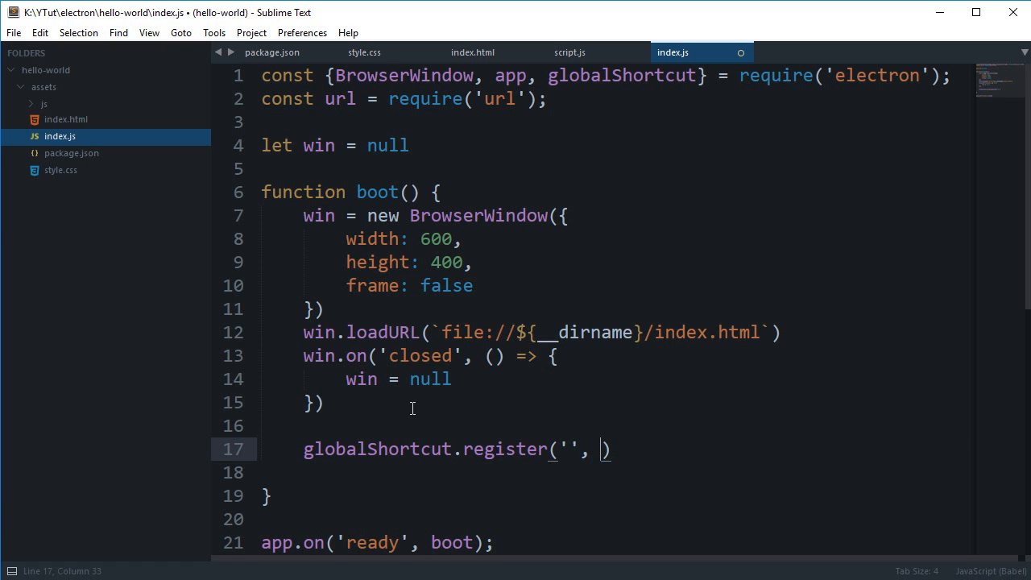
mouse_move(660, 351)
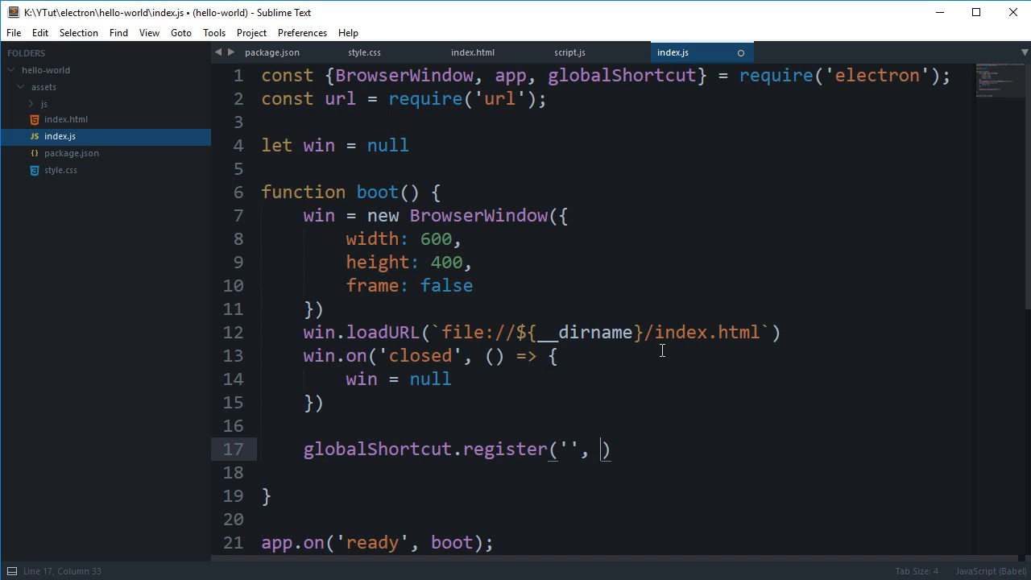
text(())
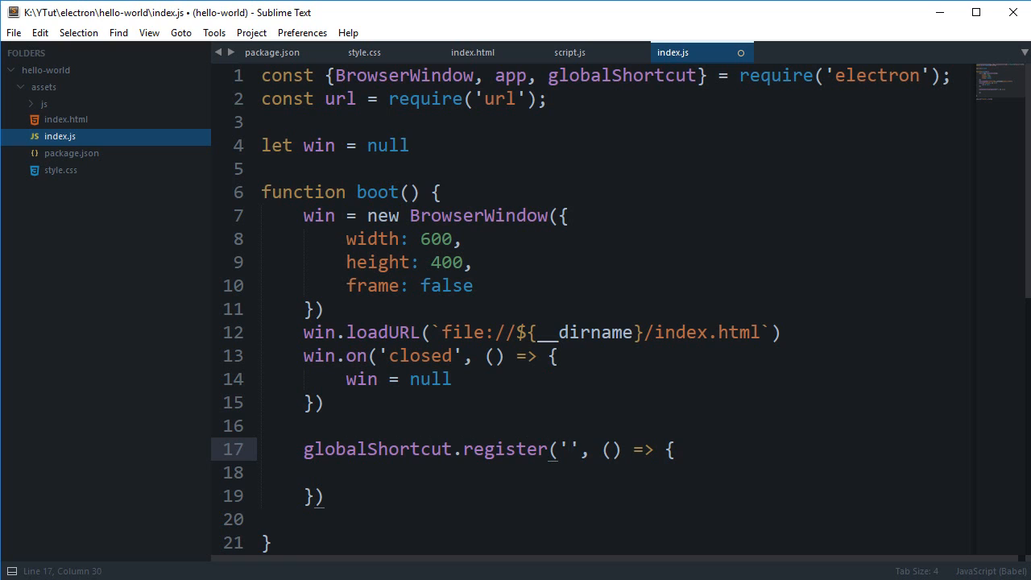
text(CommandOrControl+)
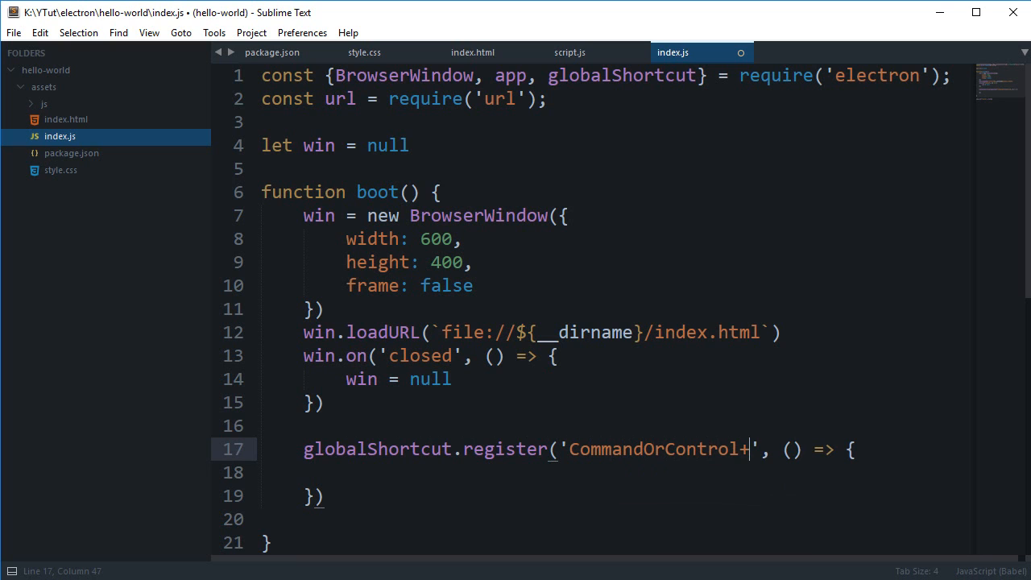
text(1)
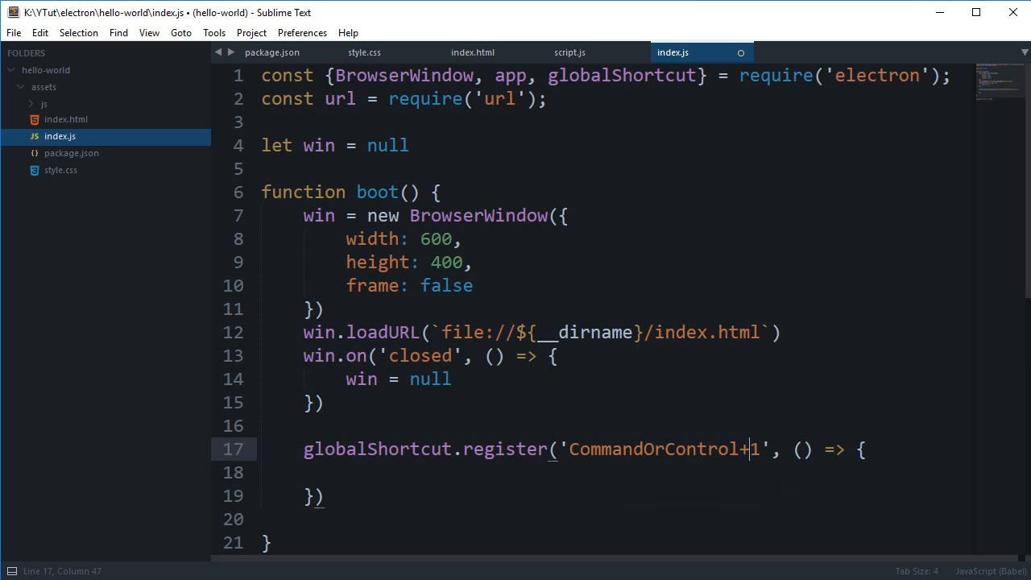
- Correct the accelerator to 'CommandOrControl+1' and save index.js
double_click(653, 447)
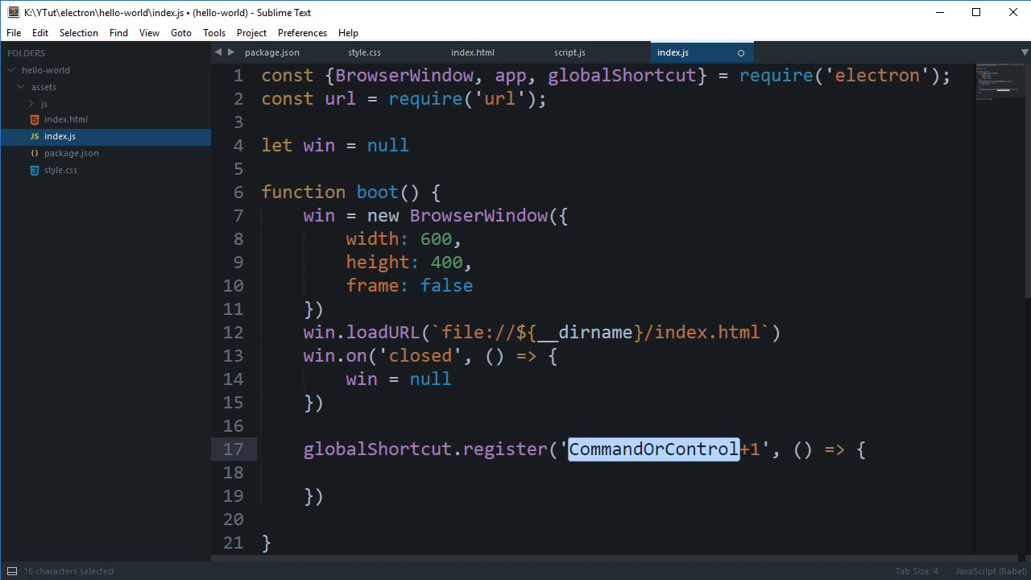
text(Comma)
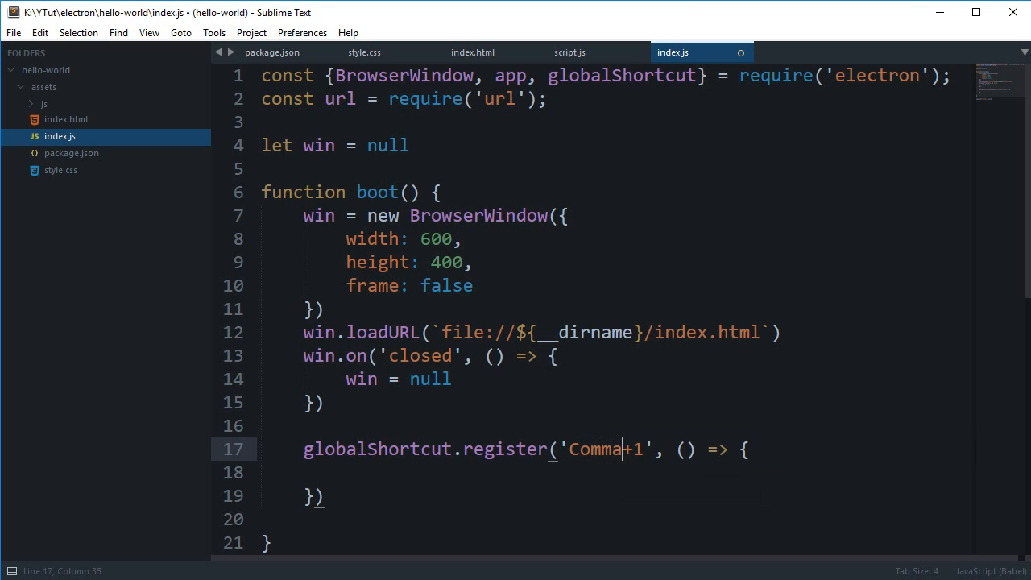
key(backspace)
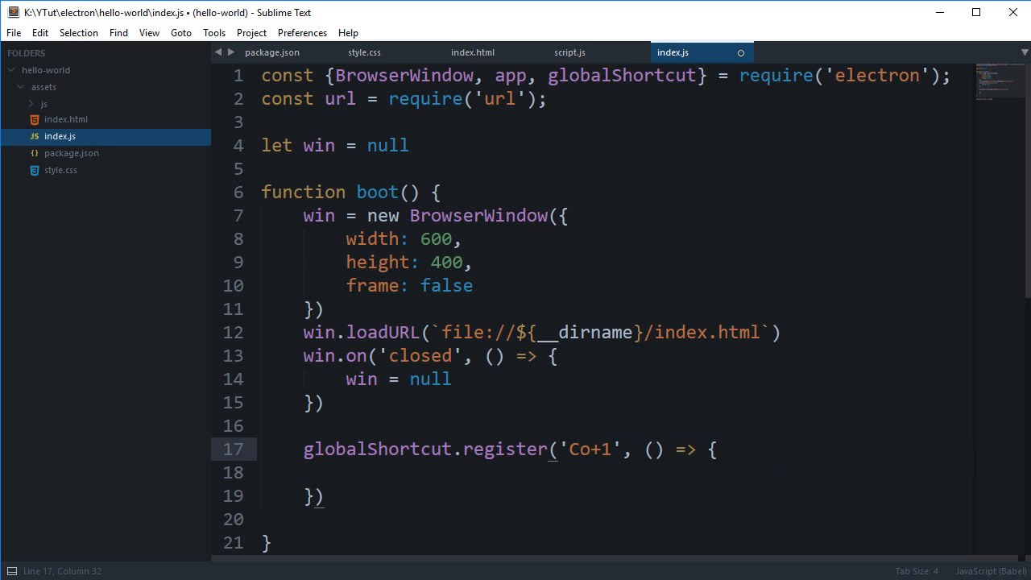
text(CommandOrControl)
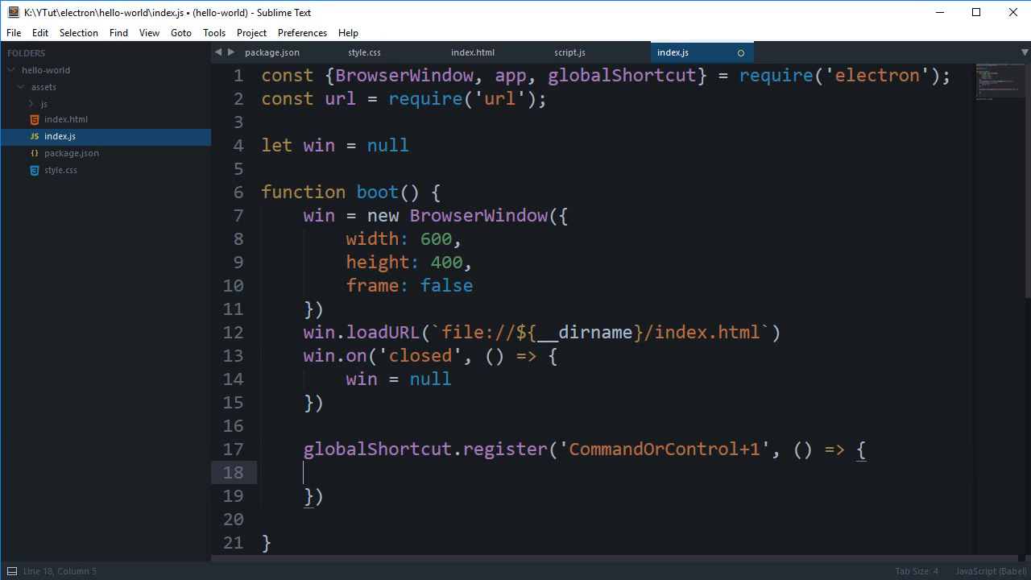
key(ctrl+s)
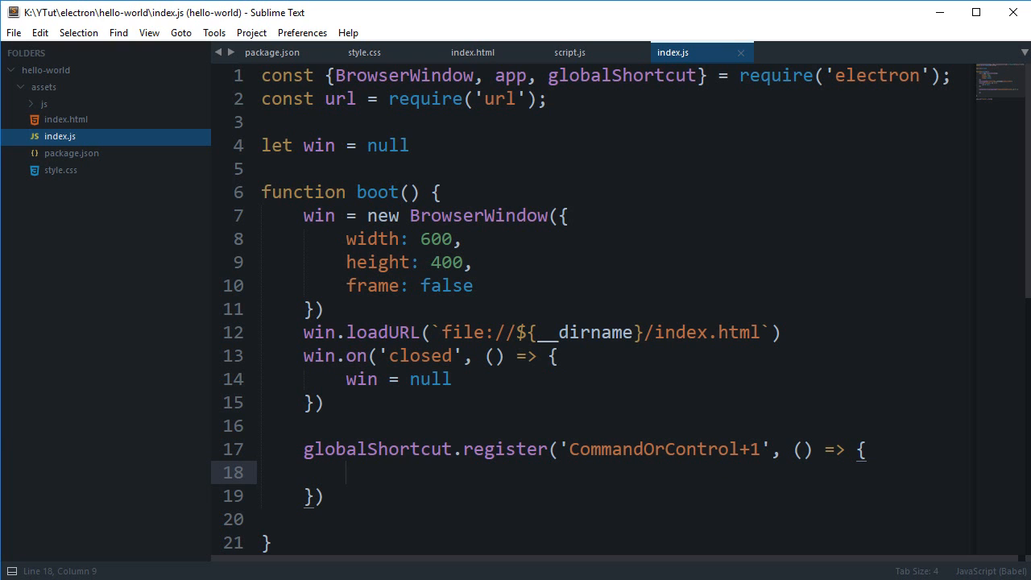
- Locate the isMaximized toggle expression in script.js to reuse in the shortcut callback
click(473, 52)
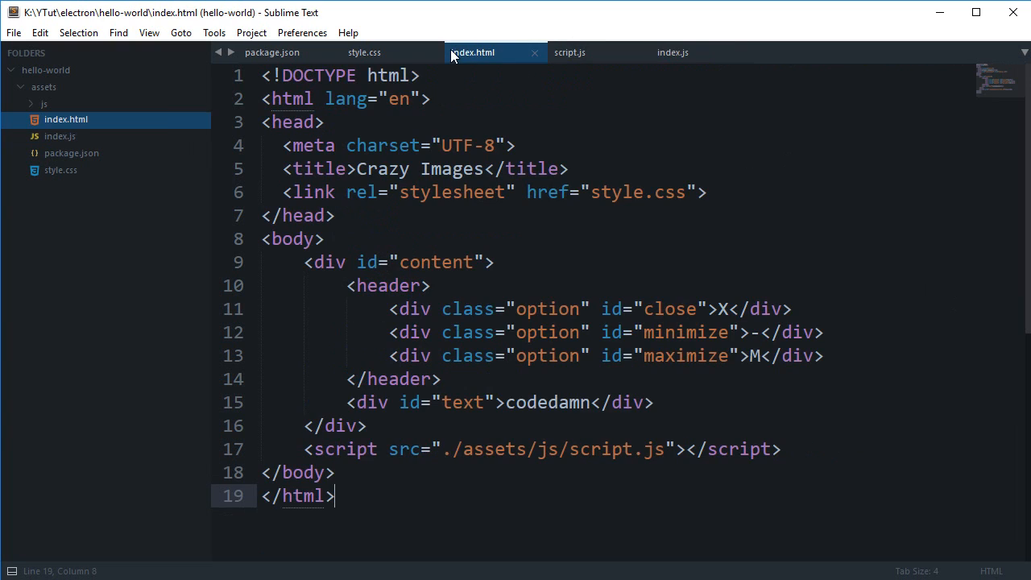
click(570, 51)
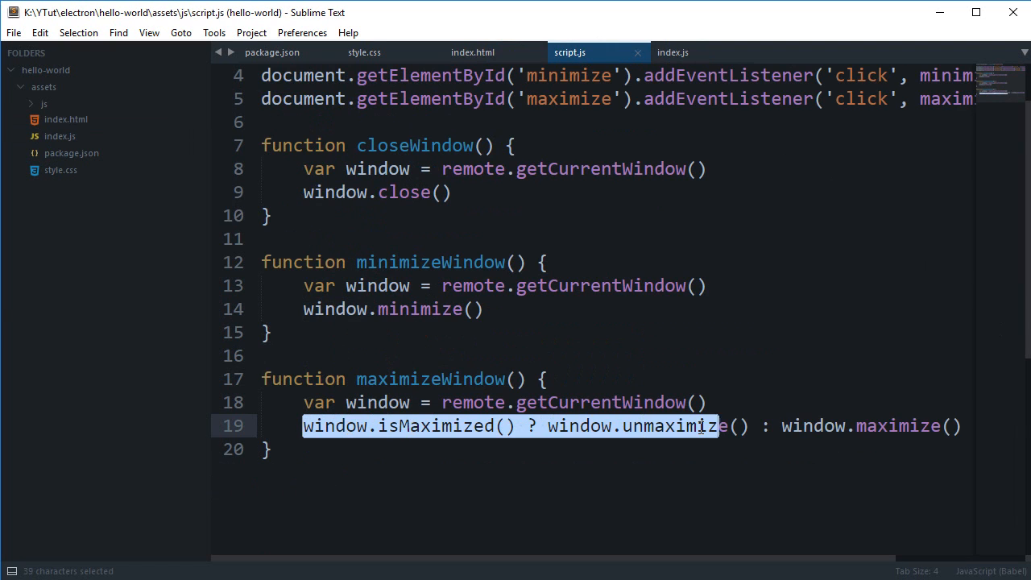
click(671, 51)
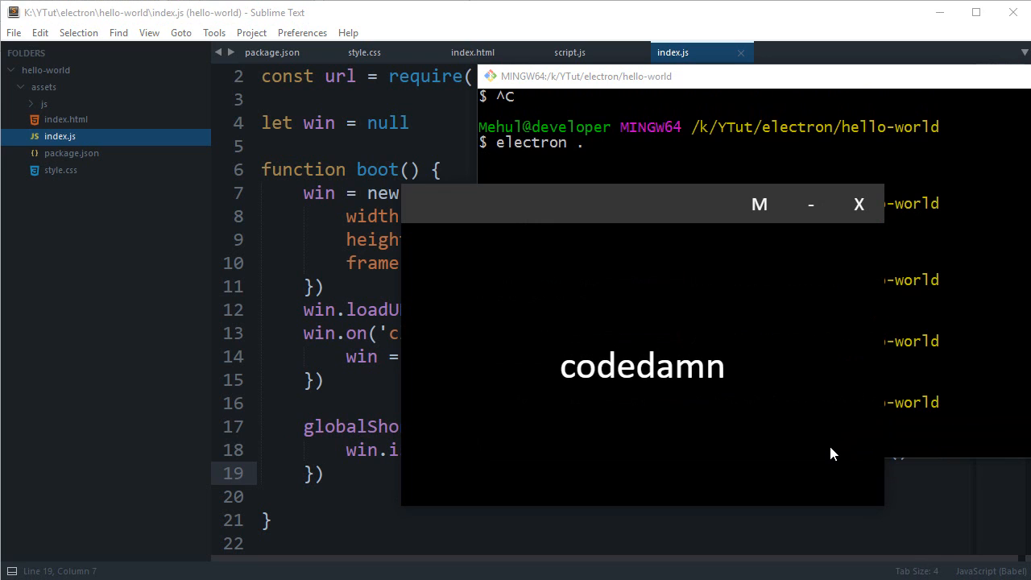
- Focus the running codedamn window, try the shortcut, then close it
click(757, 203)
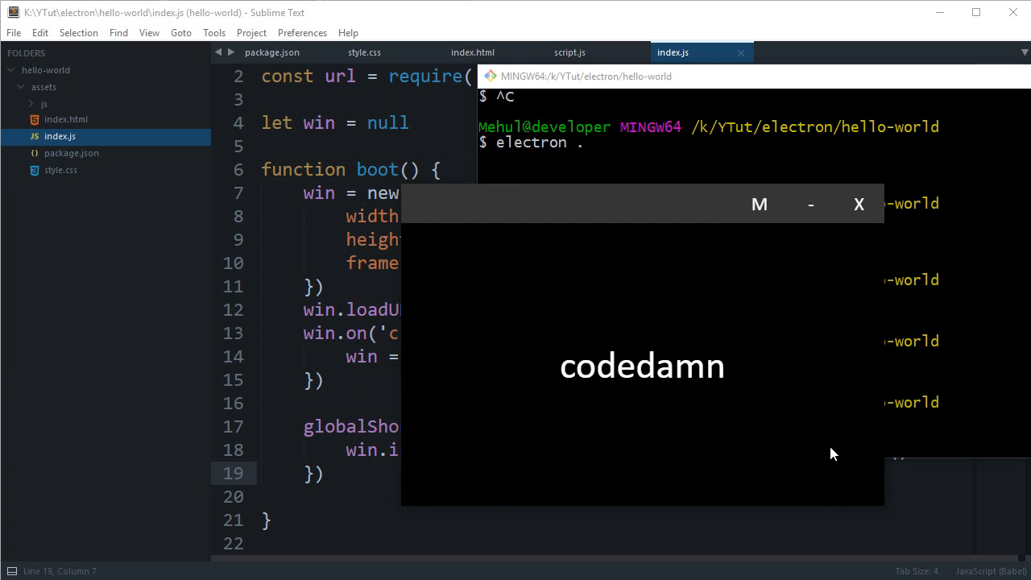
click(857, 202)
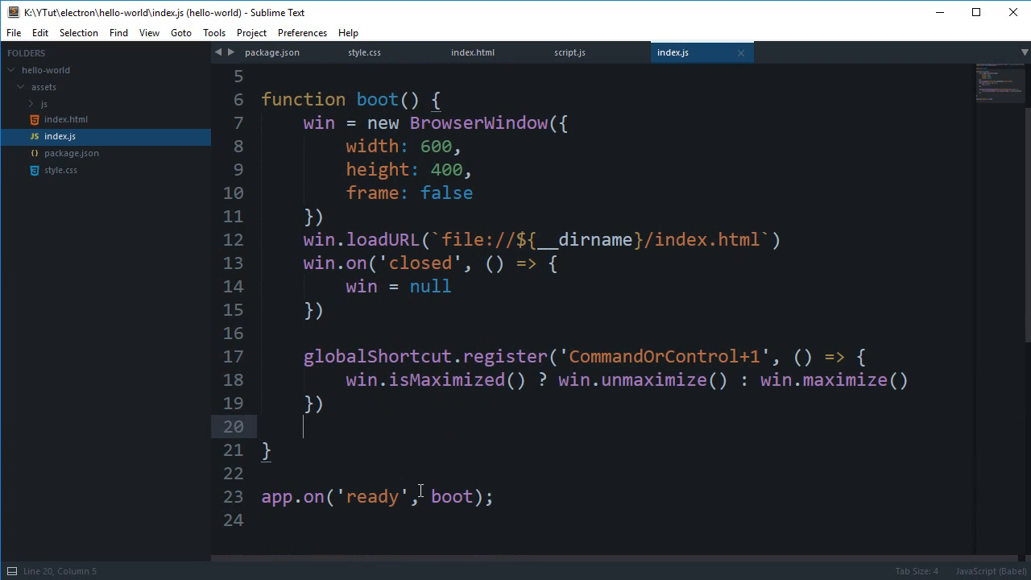
- Duplicate the shortcut block and give the copy an alert('alt key pressed') body
drag(302, 356, 324, 402)
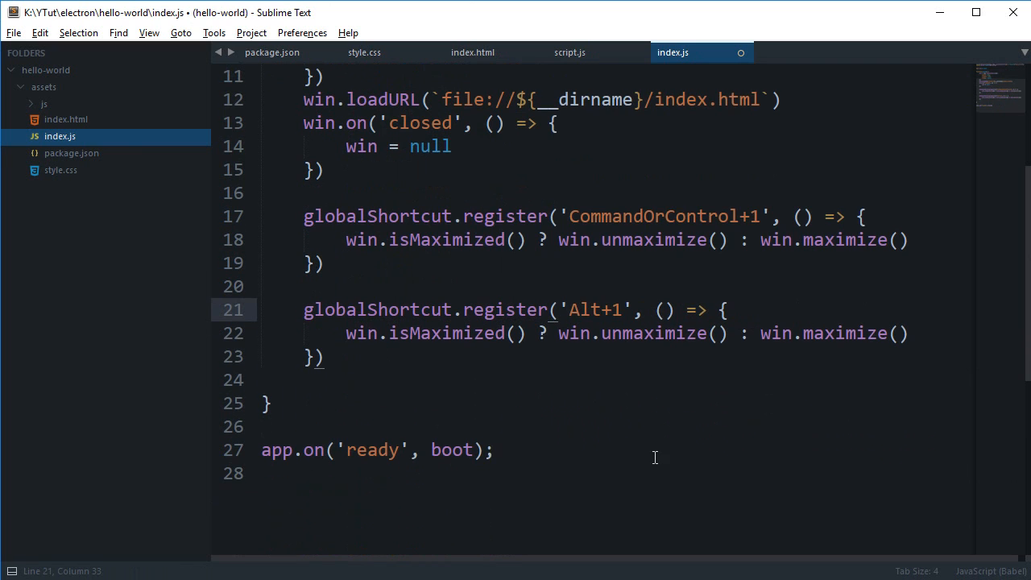
double_click(583, 309)
text(alert)
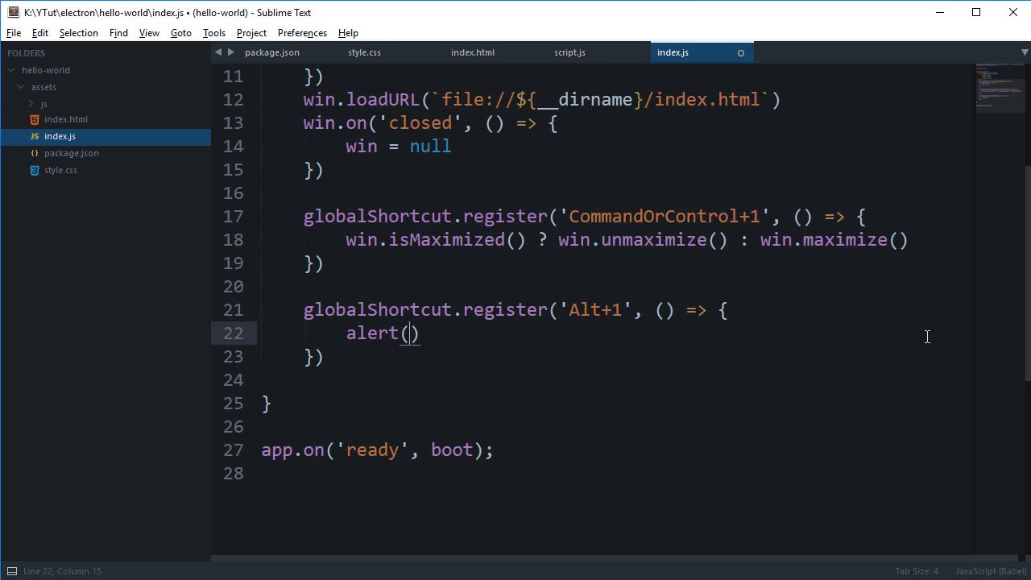
text('alt key pressed)
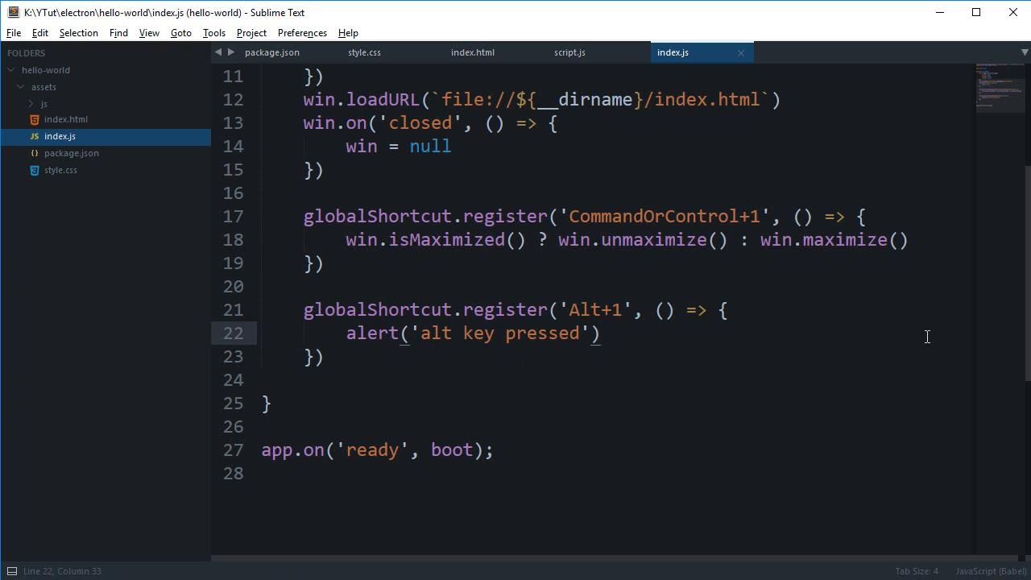
- Change the second shortcut's modifier from Alt to Super and save index.js
click(599, 309)
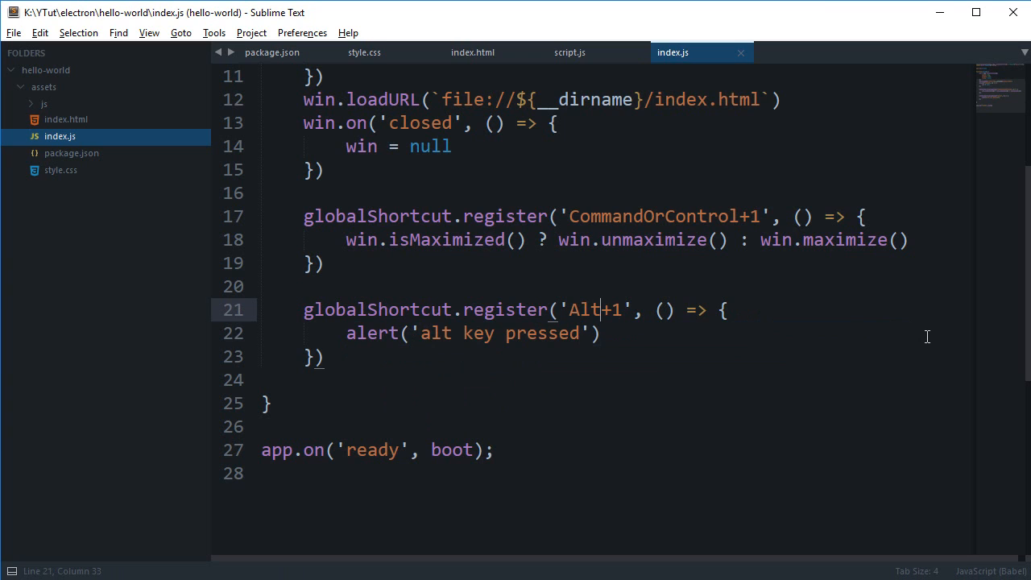
double_click(583, 309)
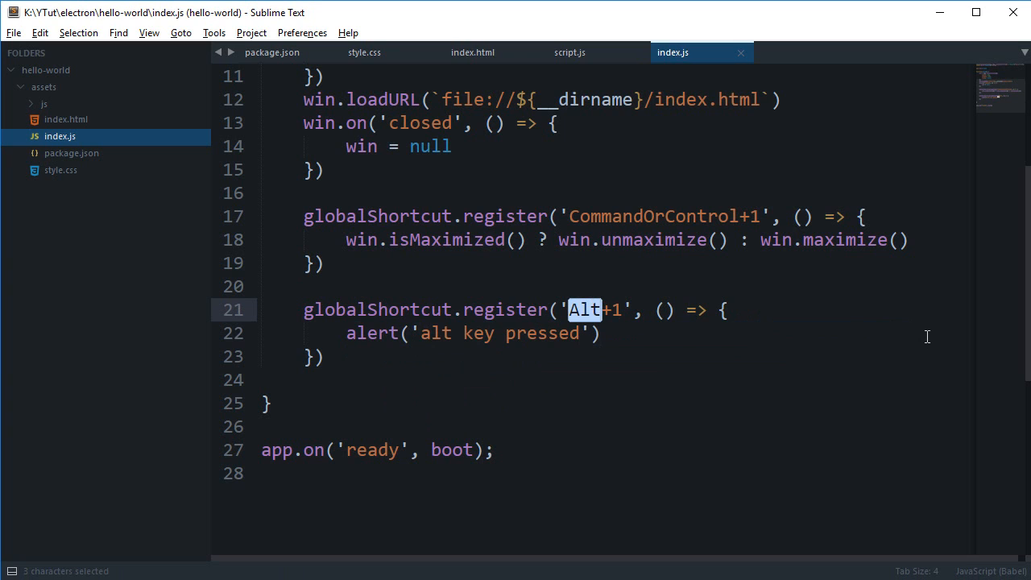
text(Shfit)
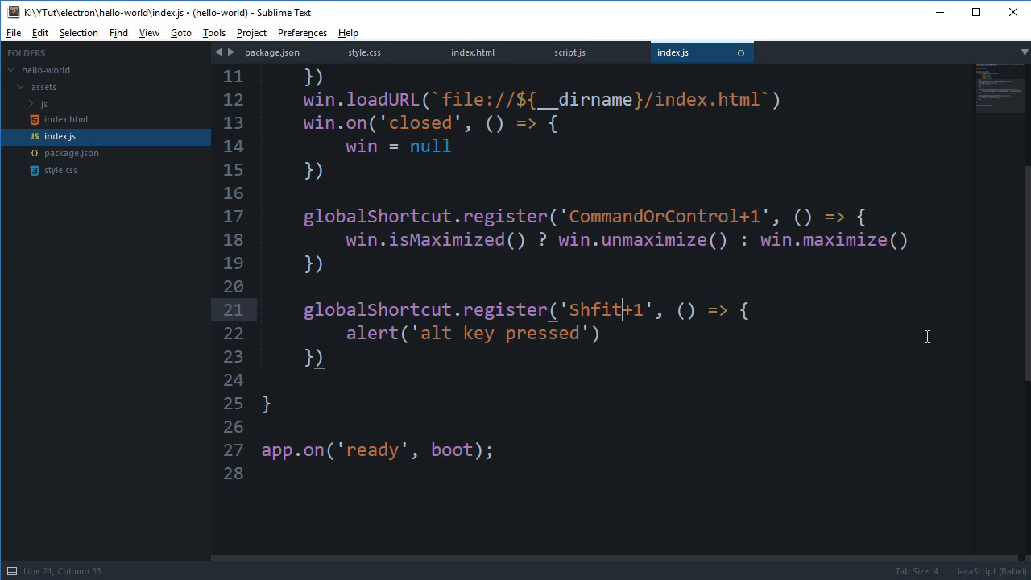
text(Super)
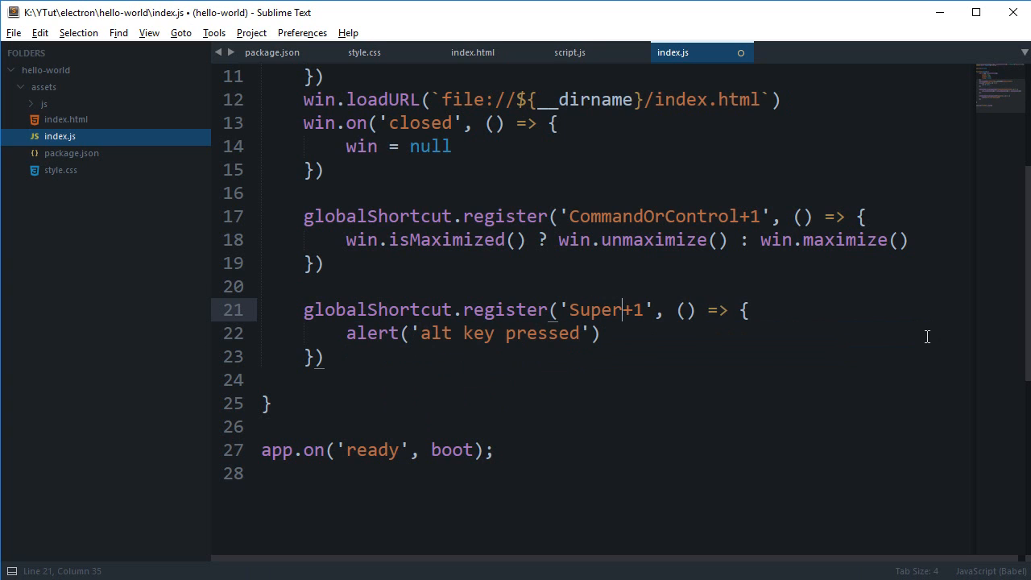
key(ctrl+s)
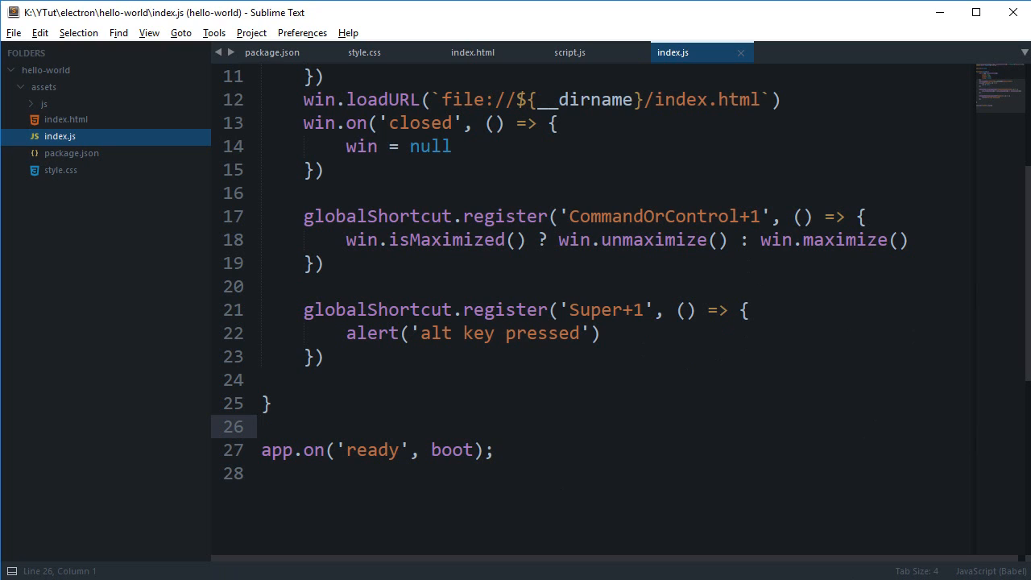
- Edit the second shortcut's accelerator from Super+1 to Super+F and save
click(261, 425)
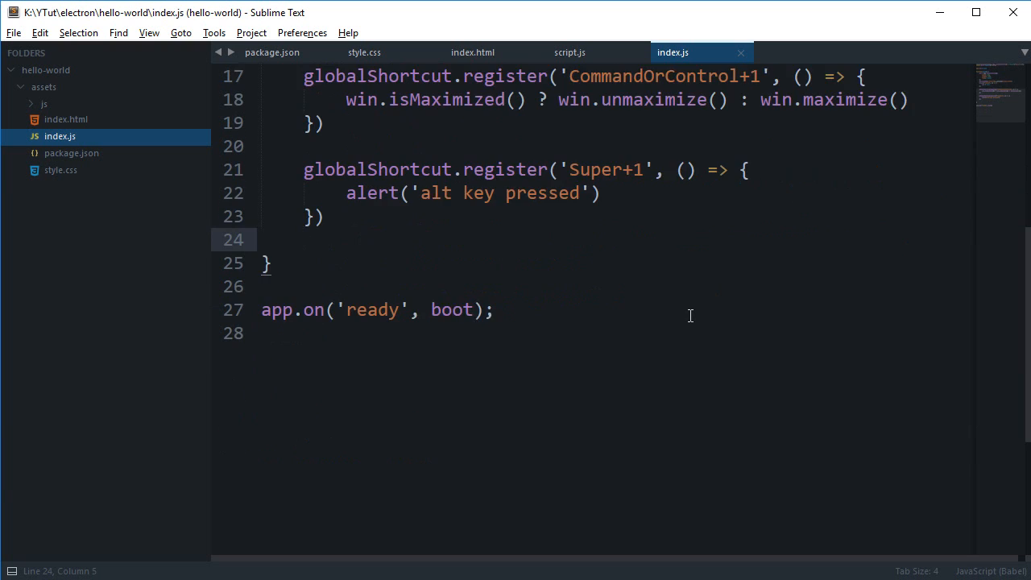
text(F)
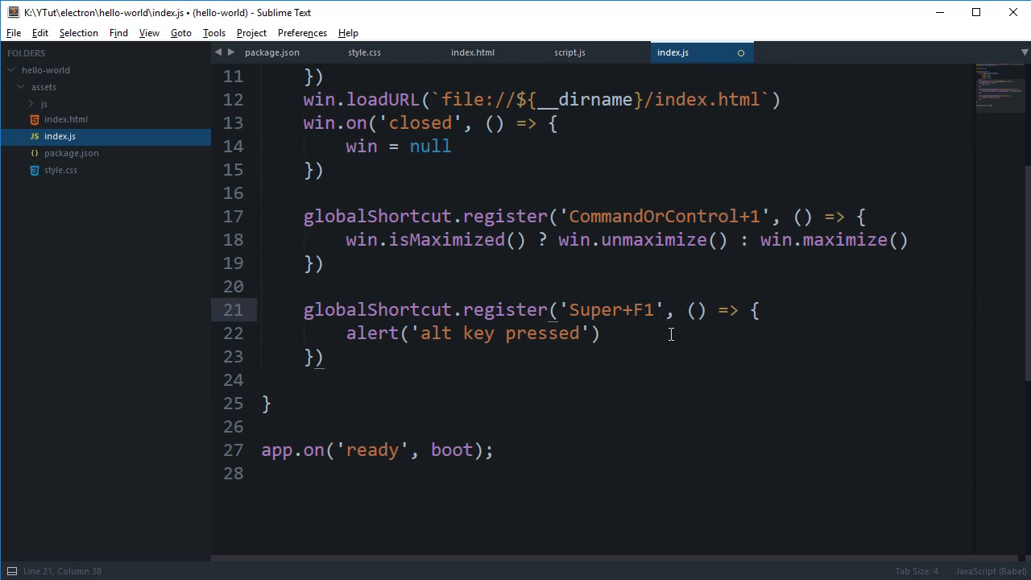
text(1)
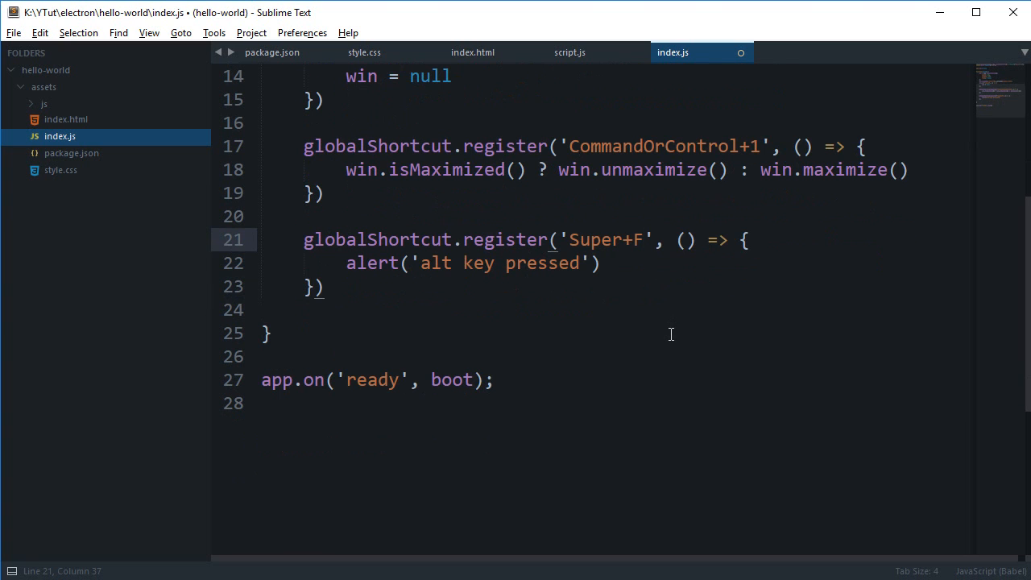
scroll(down, 3)
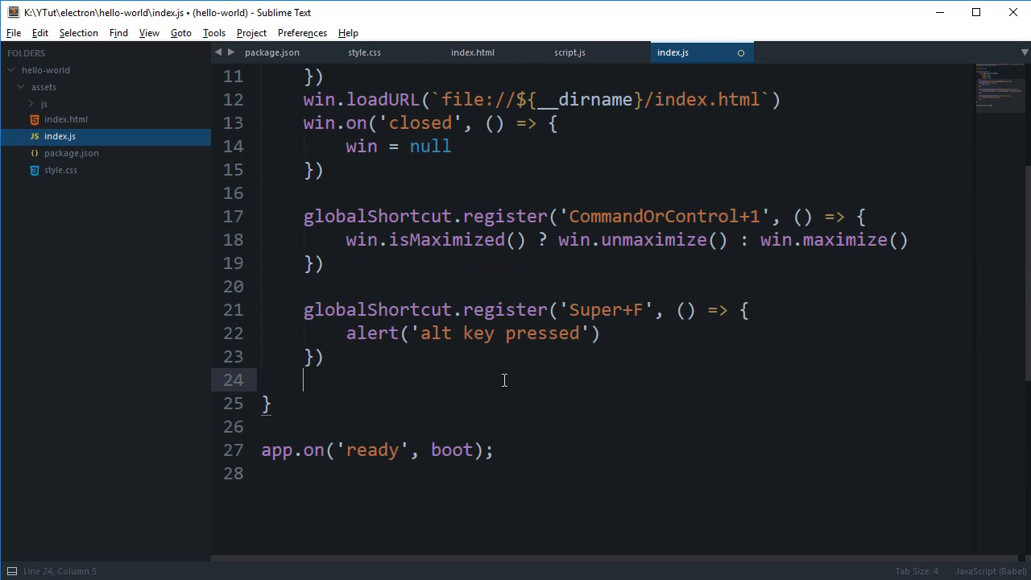
mouse_move(464, 392)
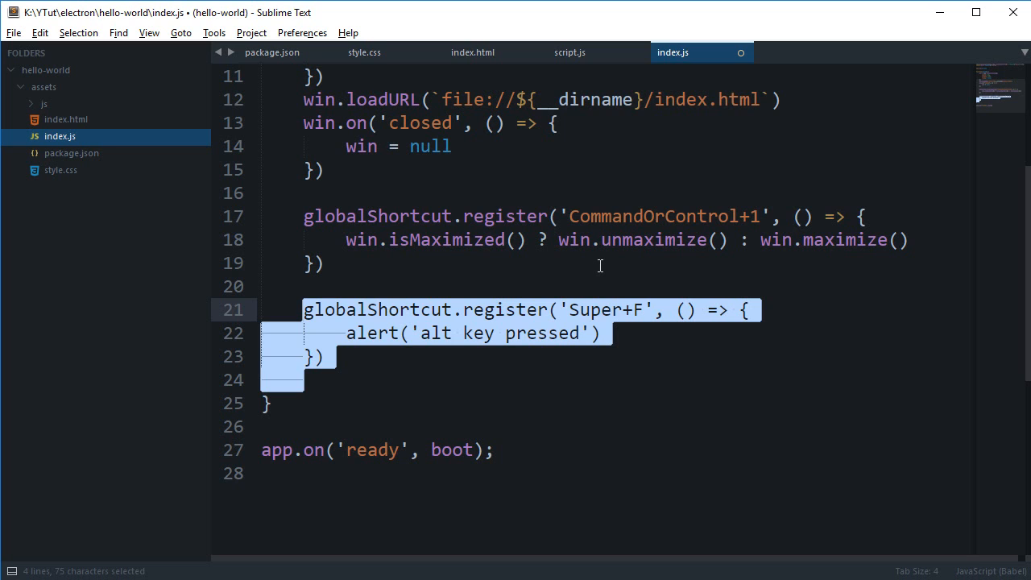
- Delete the Super+F shortcut block, leaving only CommandOrControl+1, and save
key(Delete)
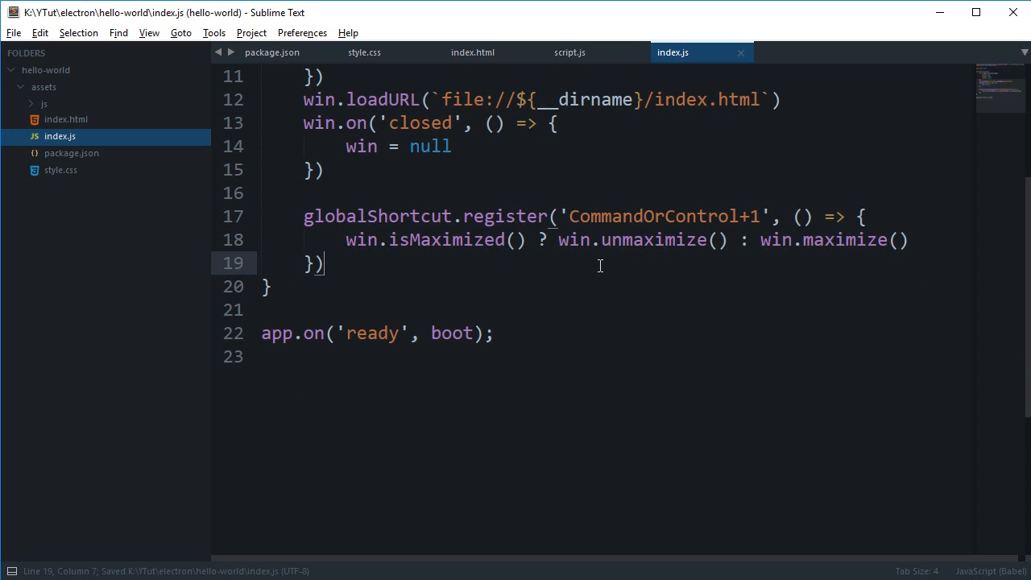